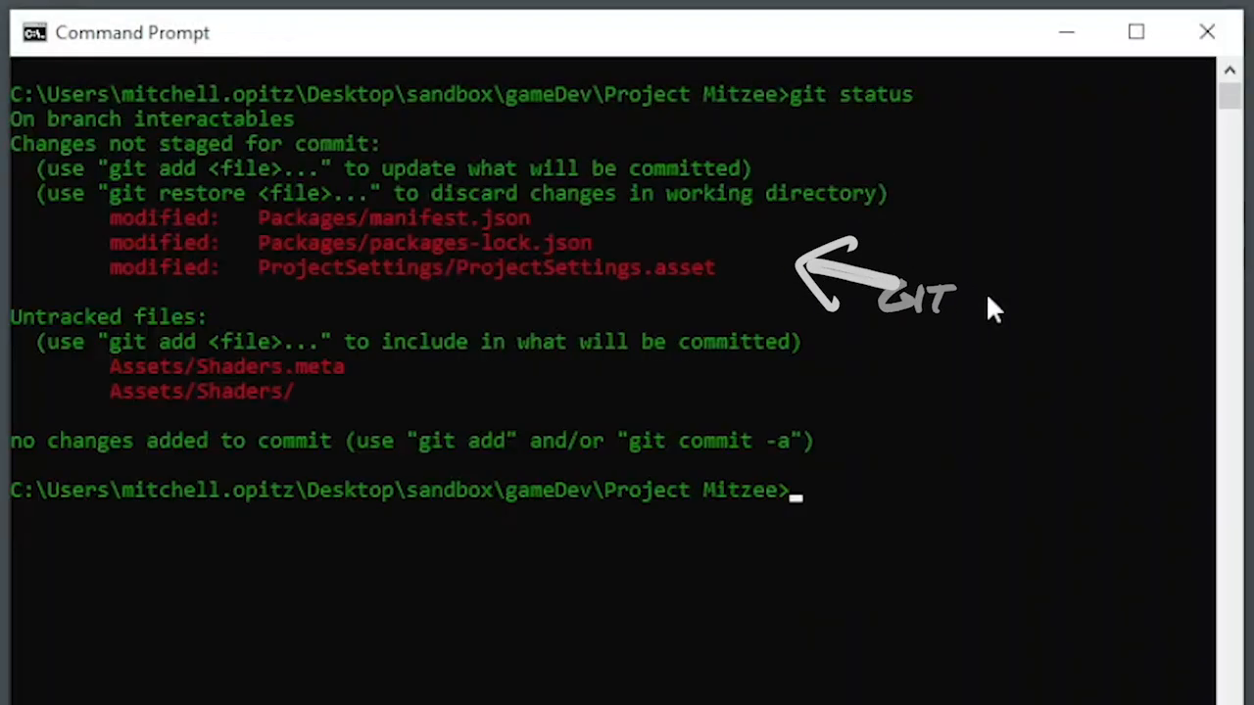
{"action": "type", "text": "gi"}
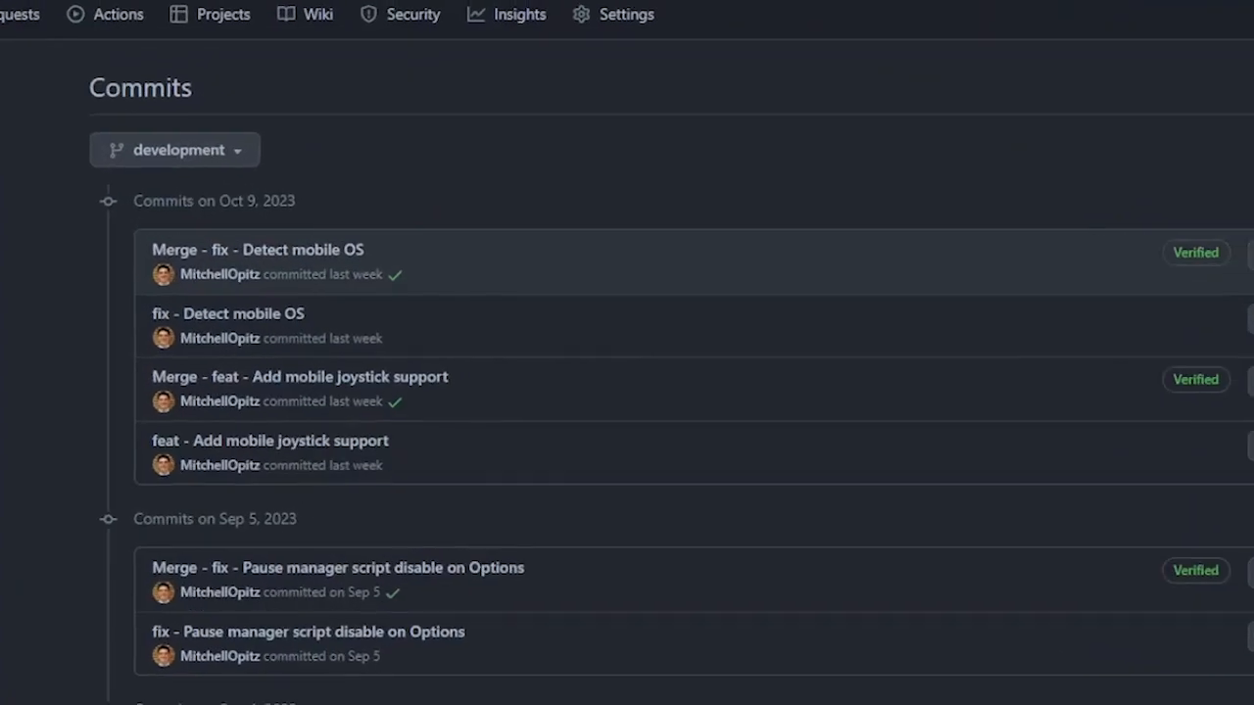
{"action": "scroll", "scroll_direction": "down", "scroll_amount": 3}
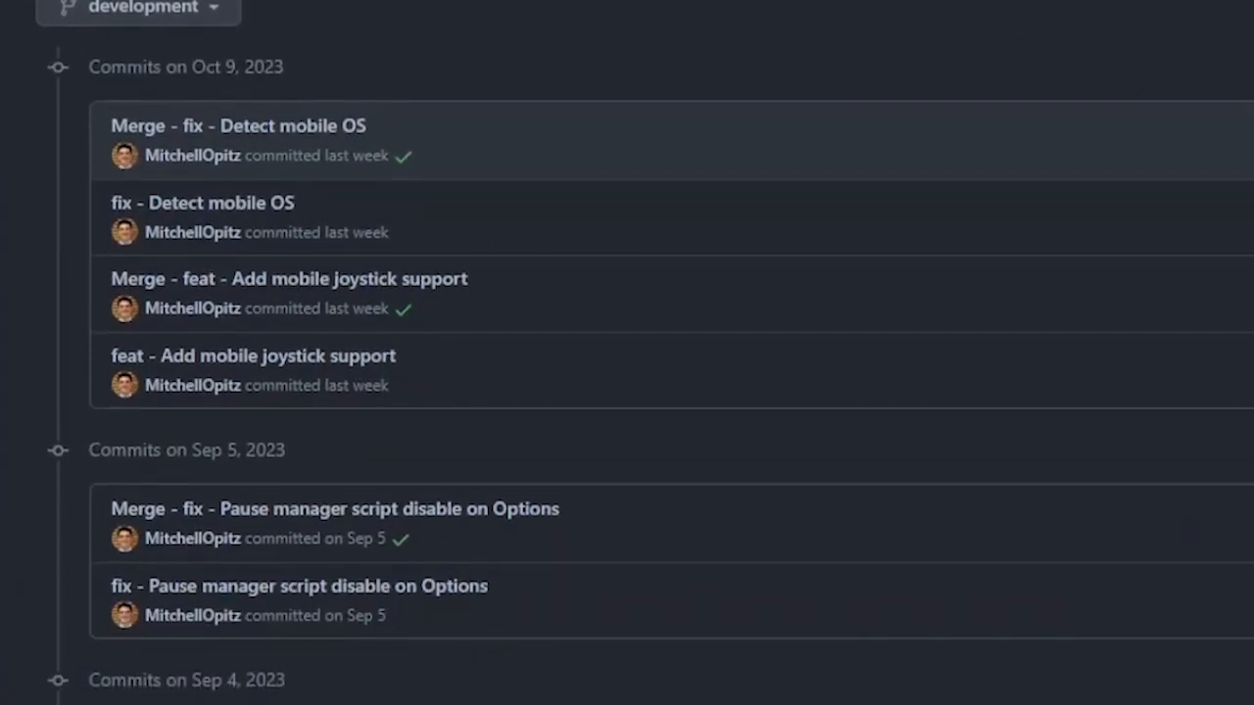
{"action": "scroll", "scroll_direction": "down", "scroll_amount": 3}
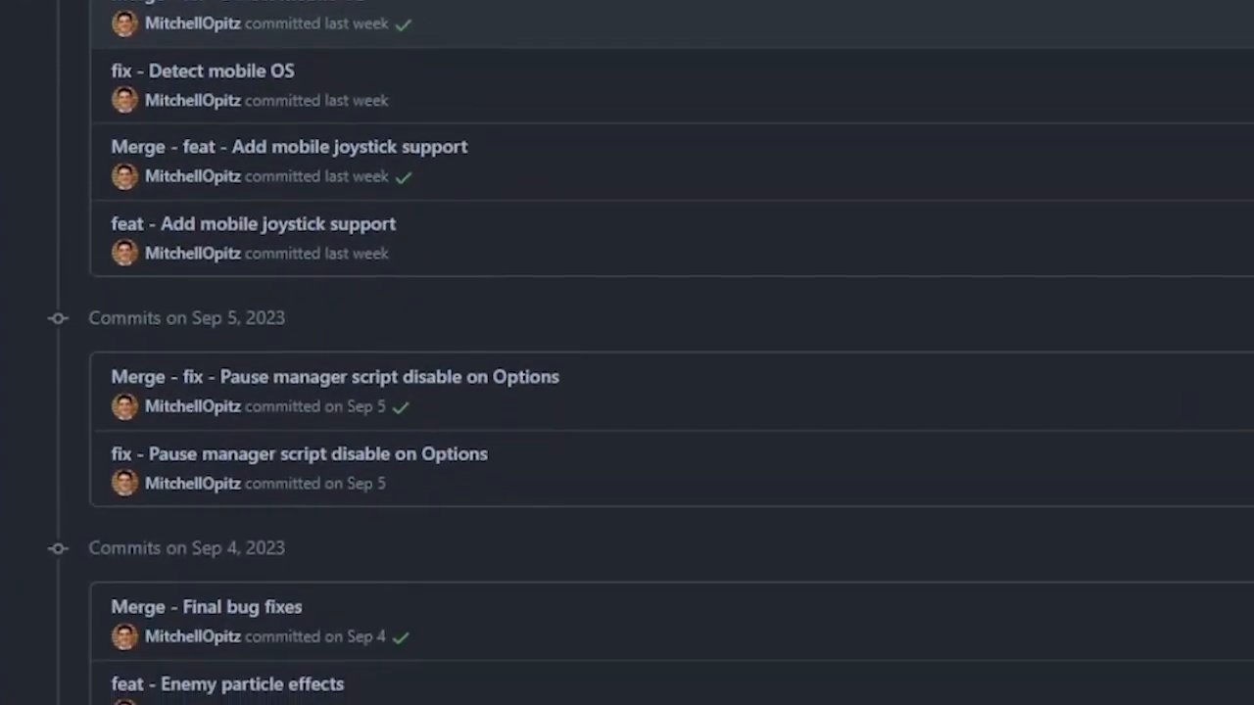
{"action": "scroll", "scroll_direction": "down", "scroll_amount": 3}
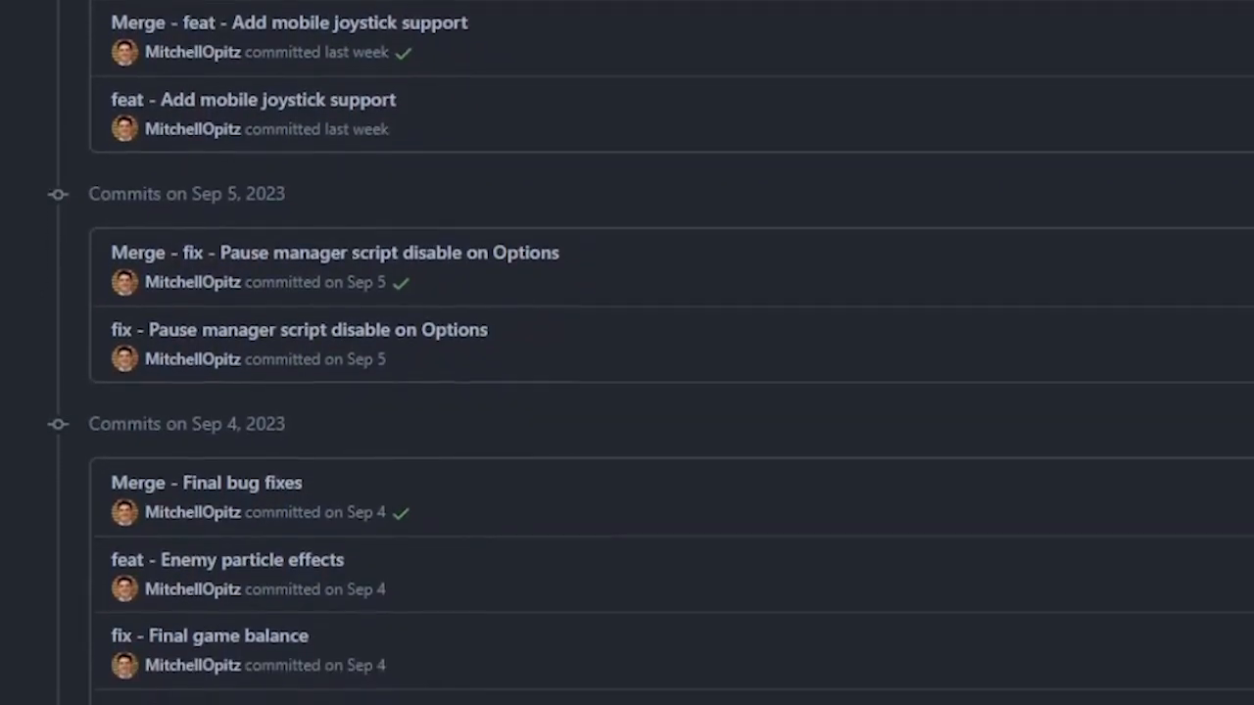